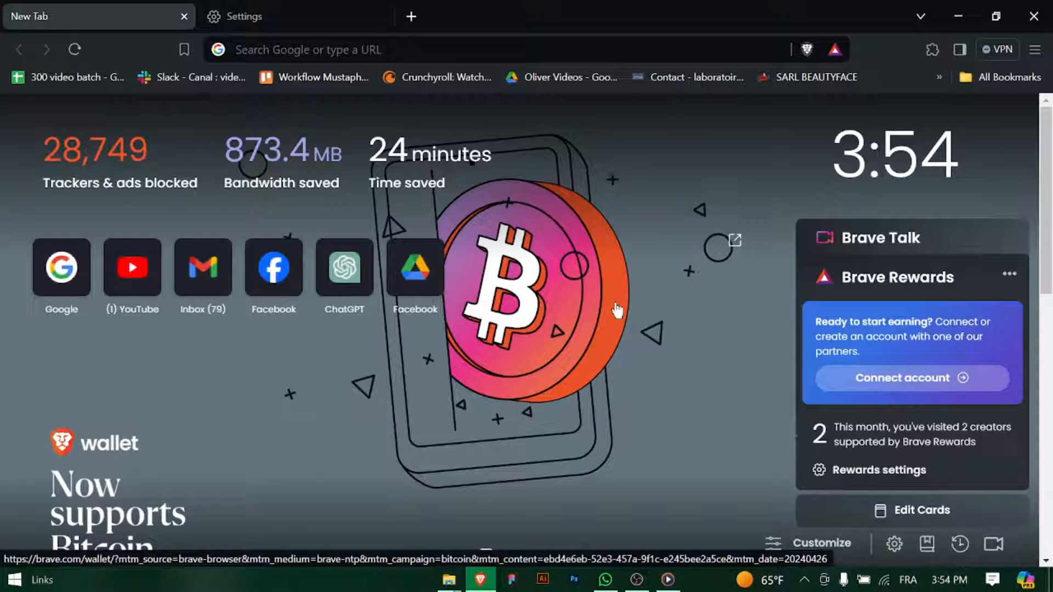
pyautogui.moveTo(622, 308)
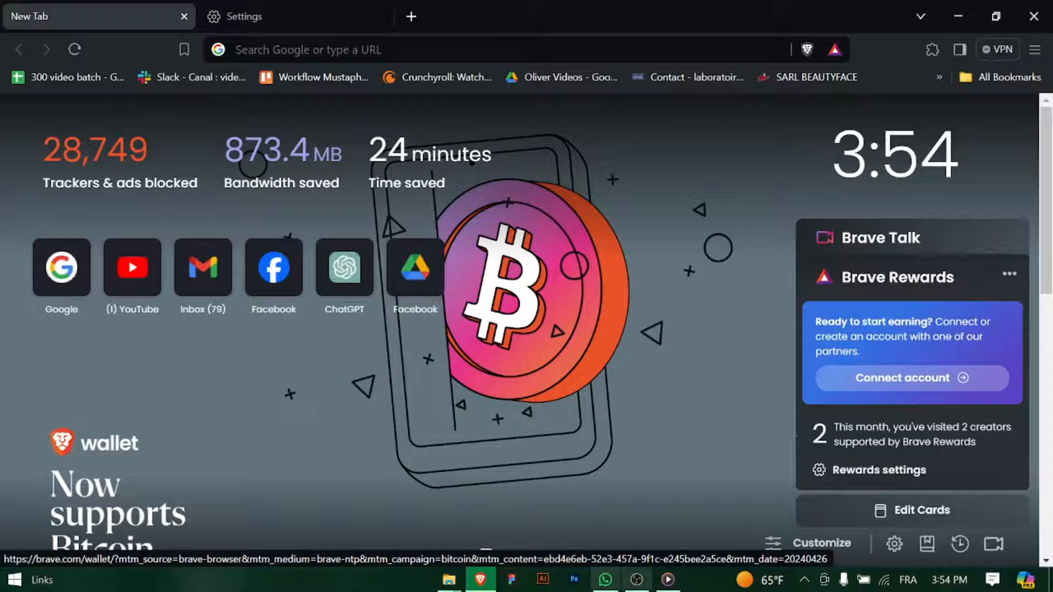
# Step: Open Brave's Privacy and security settings and scroll down to the Tor windows options
pyautogui.click(1035, 50)
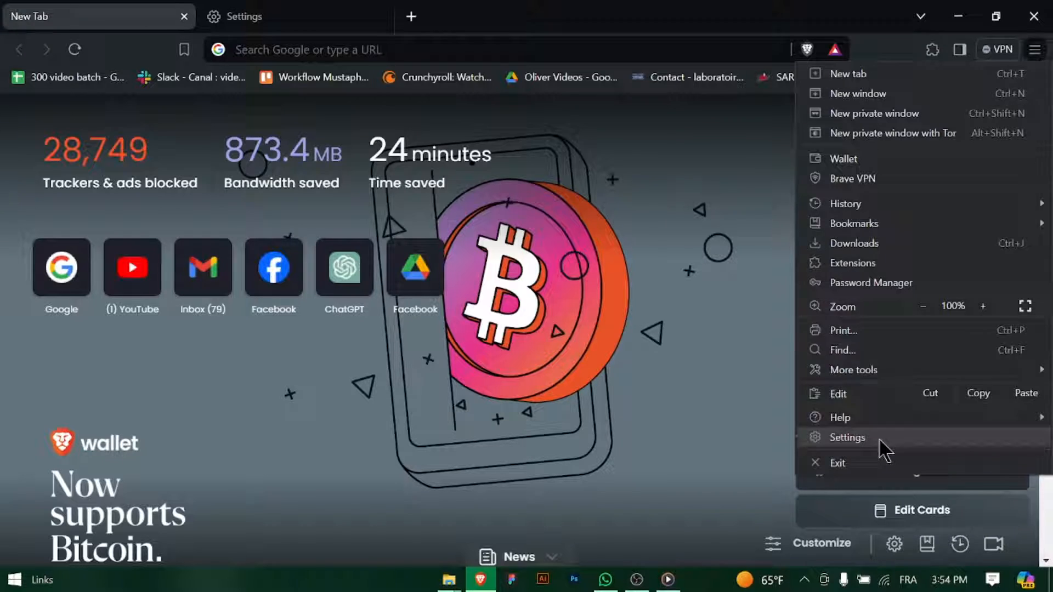
pyautogui.click(847, 438)
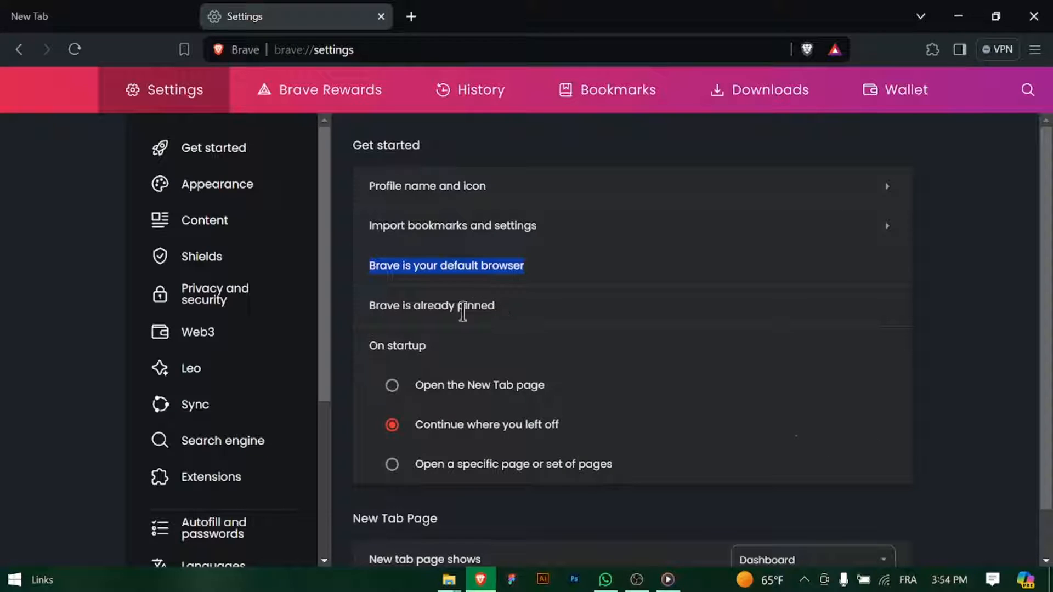
pyautogui.click(215, 294)
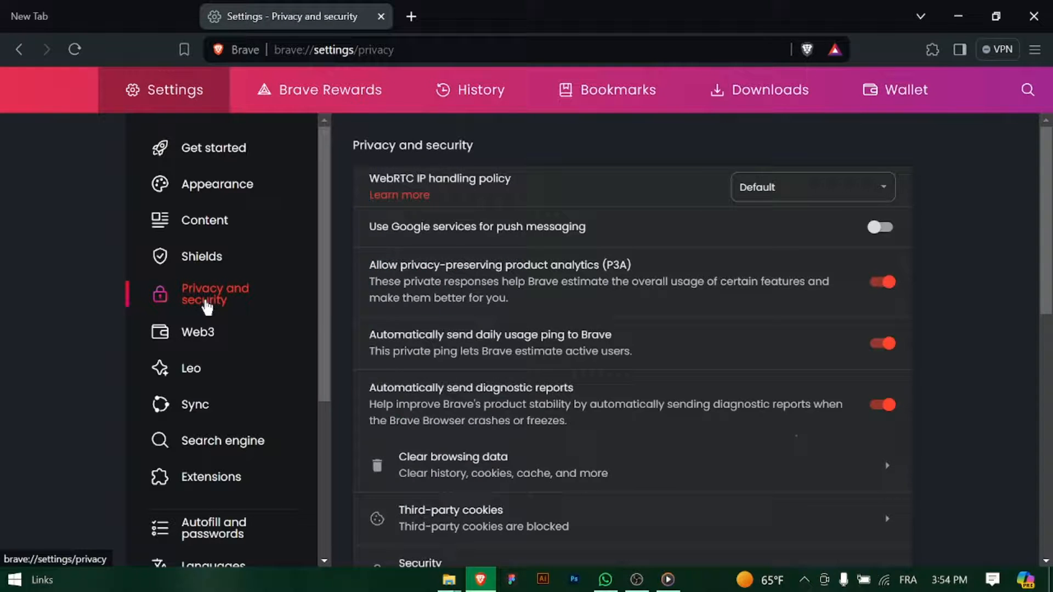
pyautogui.scroll(-3)
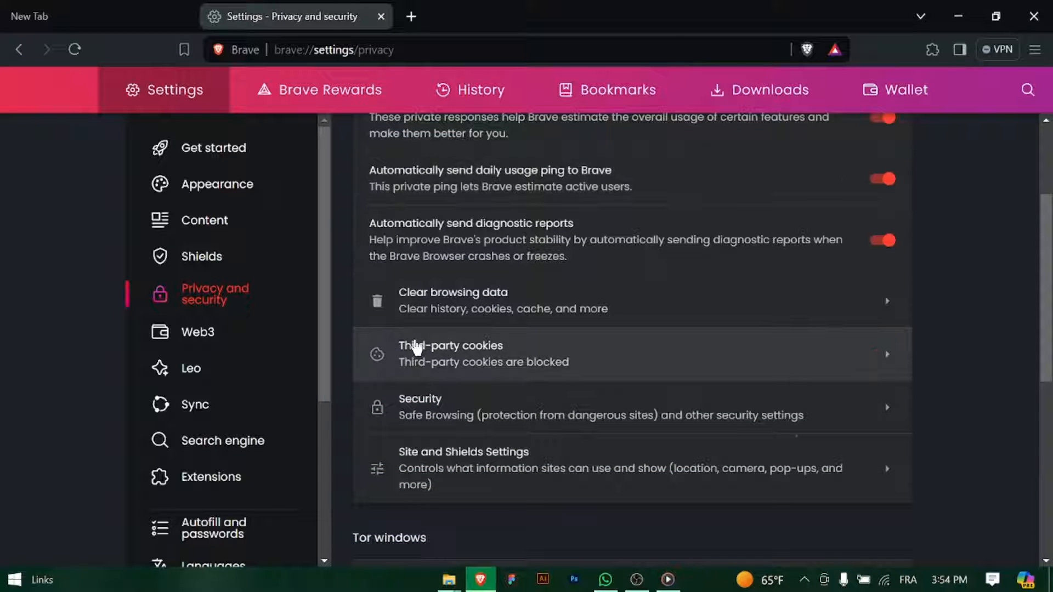
pyautogui.scroll(-3)
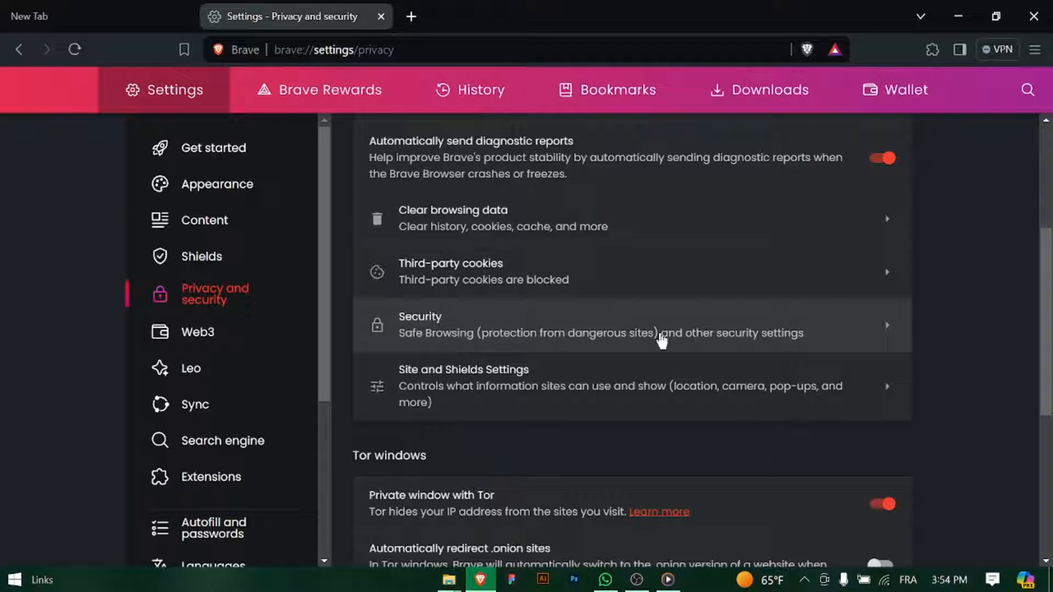
pyautogui.scroll(-3)
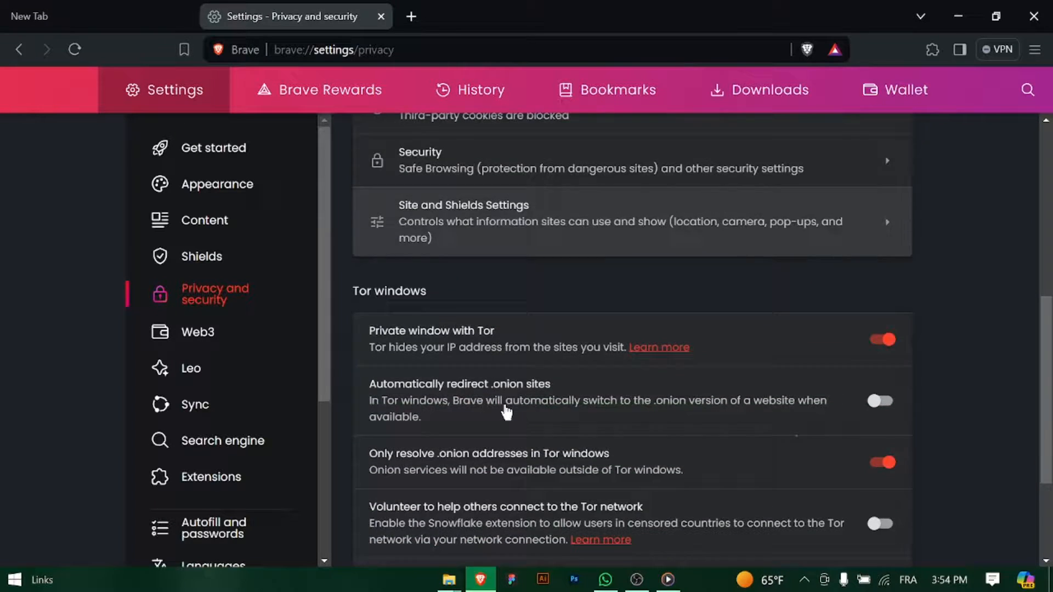
pyautogui.scroll(-3)
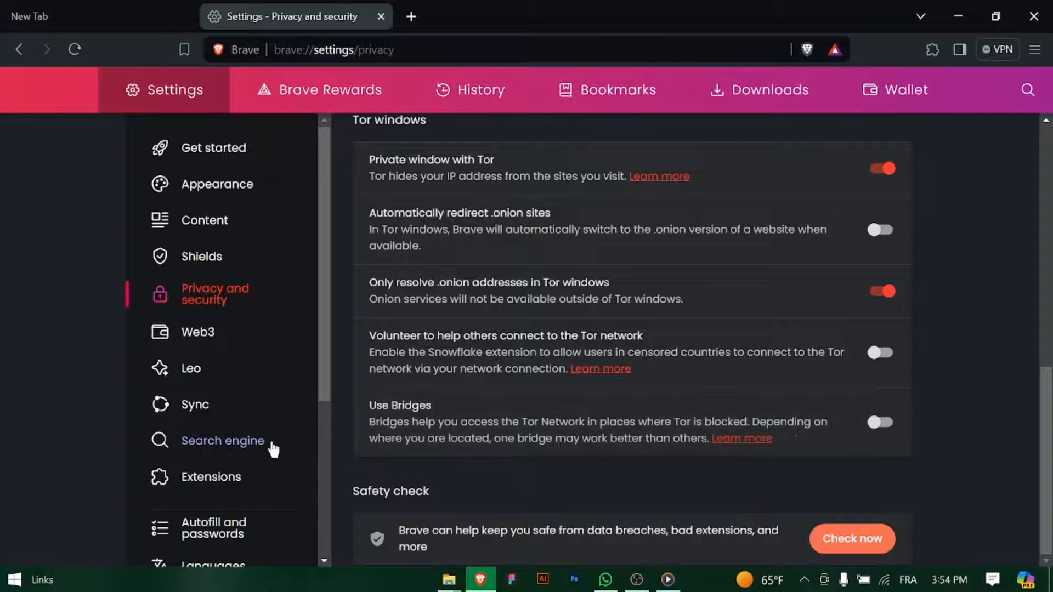
# Step: Go to Autofill and passwords and launch Password Manager to view saved site passwords
pyautogui.click(213, 528)
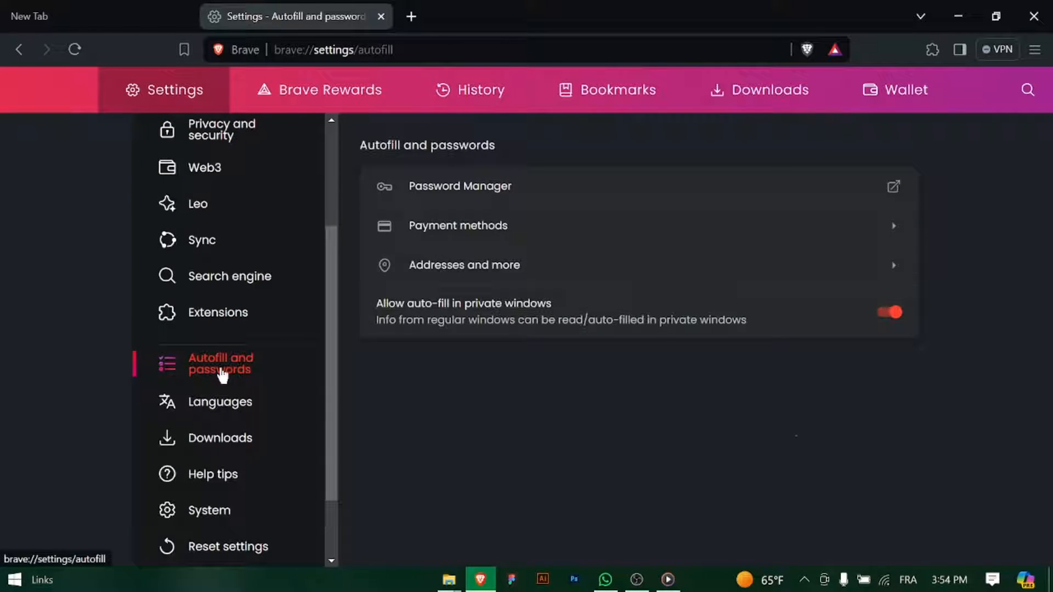
pyautogui.moveTo(494, 225)
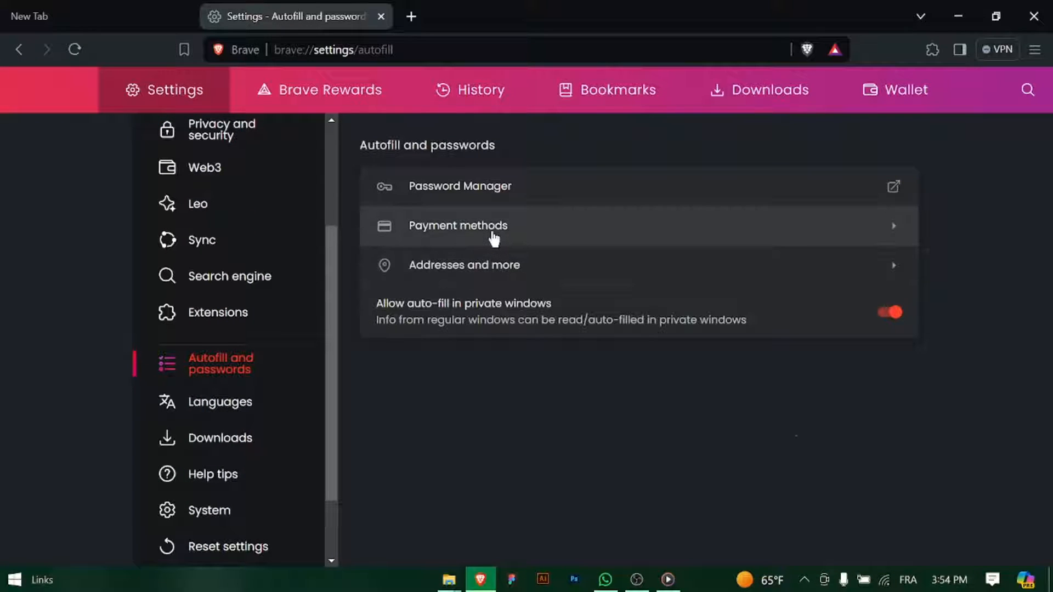
pyautogui.moveTo(712, 314)
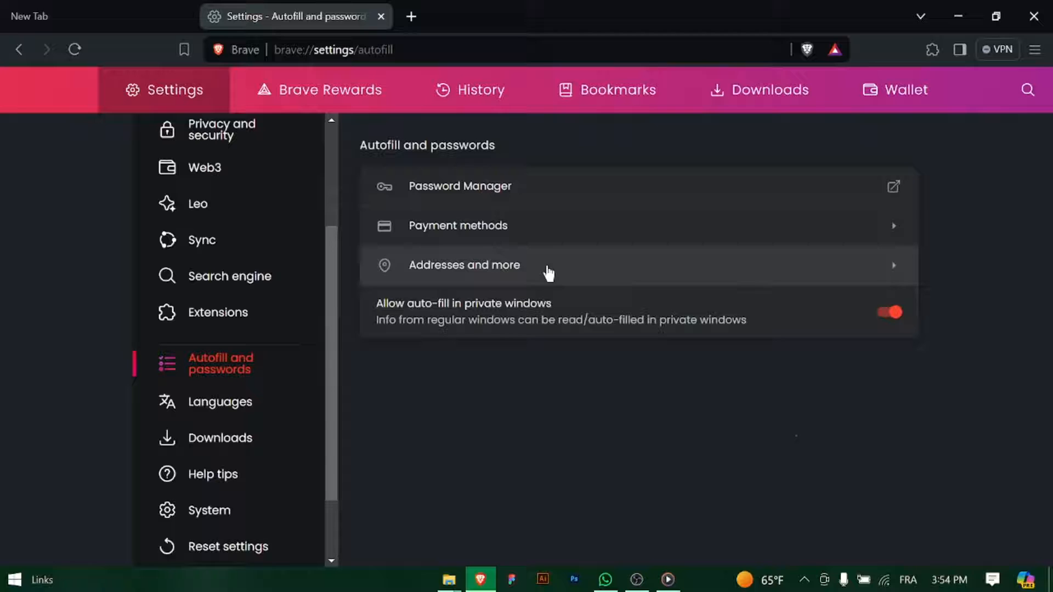
pyautogui.click(894, 186)
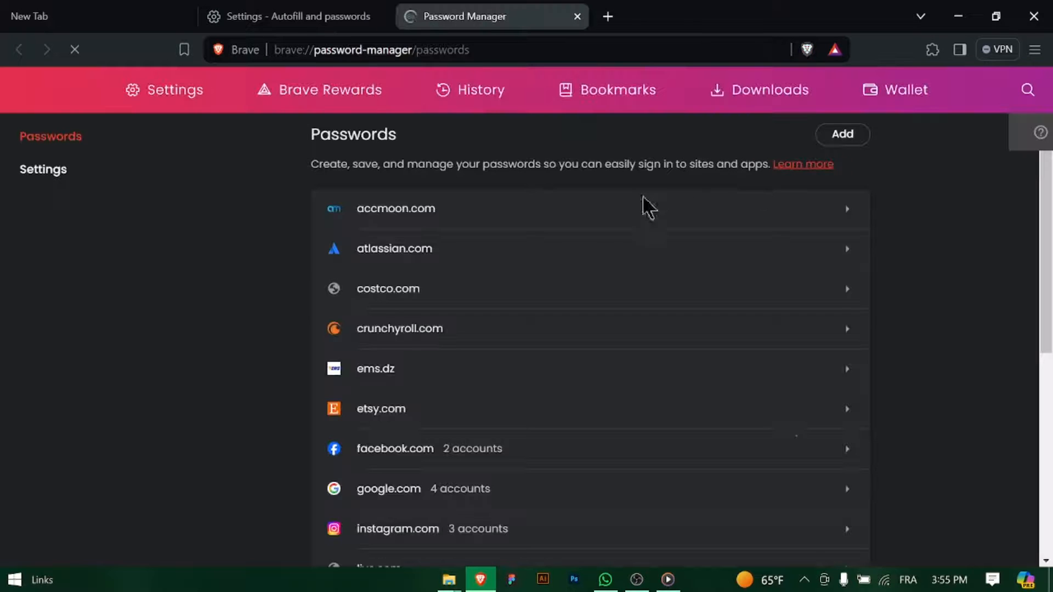
pyautogui.scroll(-3)
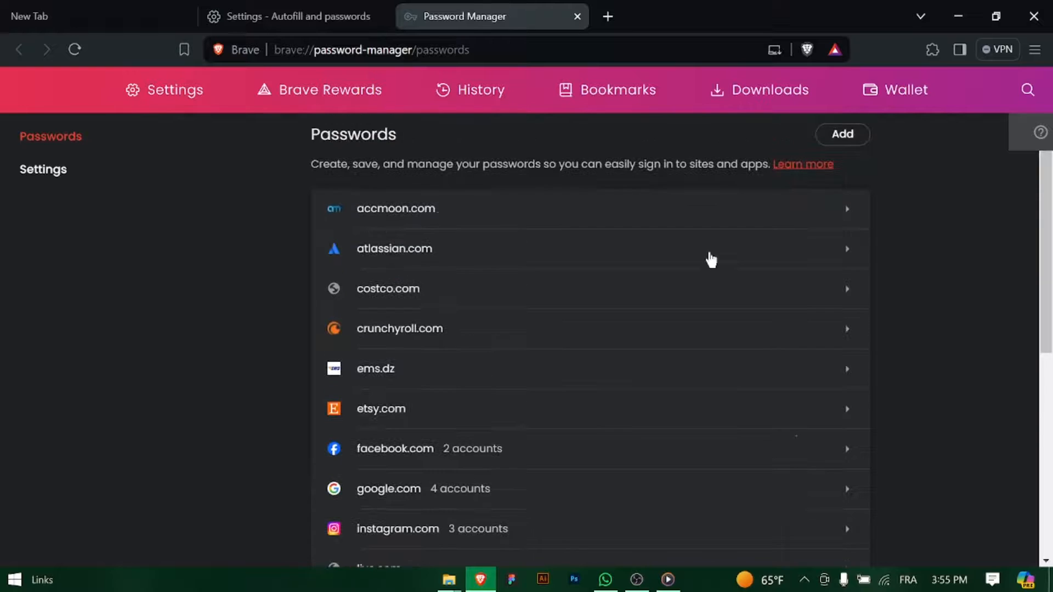
# Step: Open Password Manager Settings and confirm 'Sign in automatically' is toggled on
pyautogui.click(42, 168)
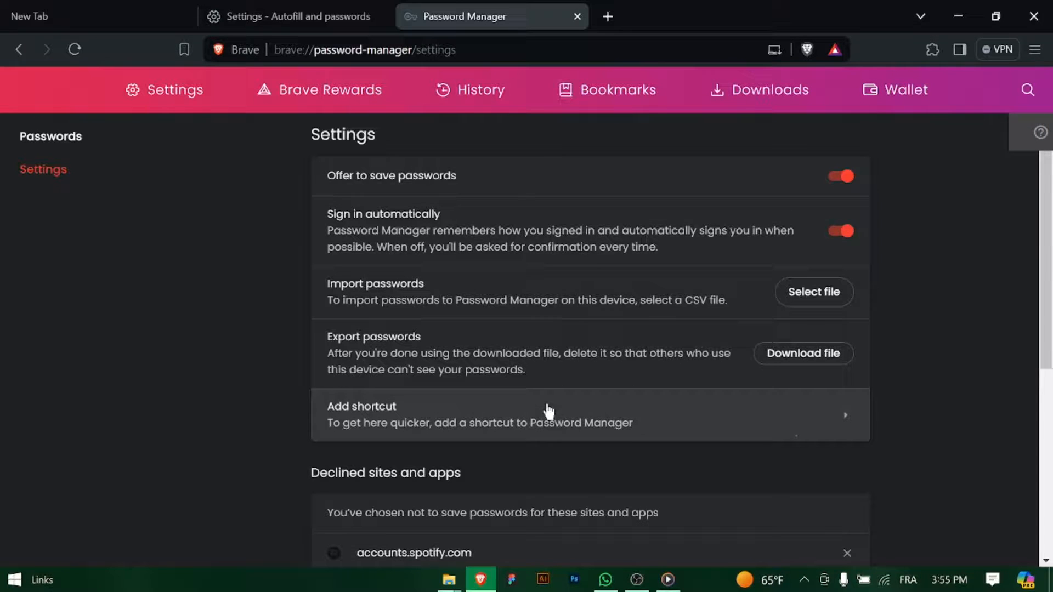
pyautogui.scroll(-3)
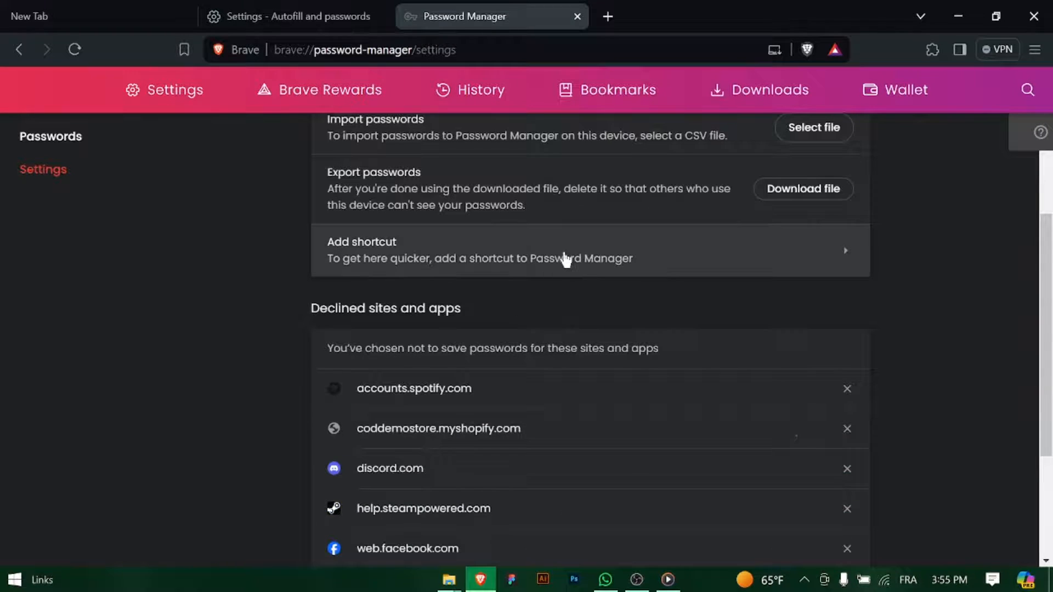
pyautogui.scroll(-3)
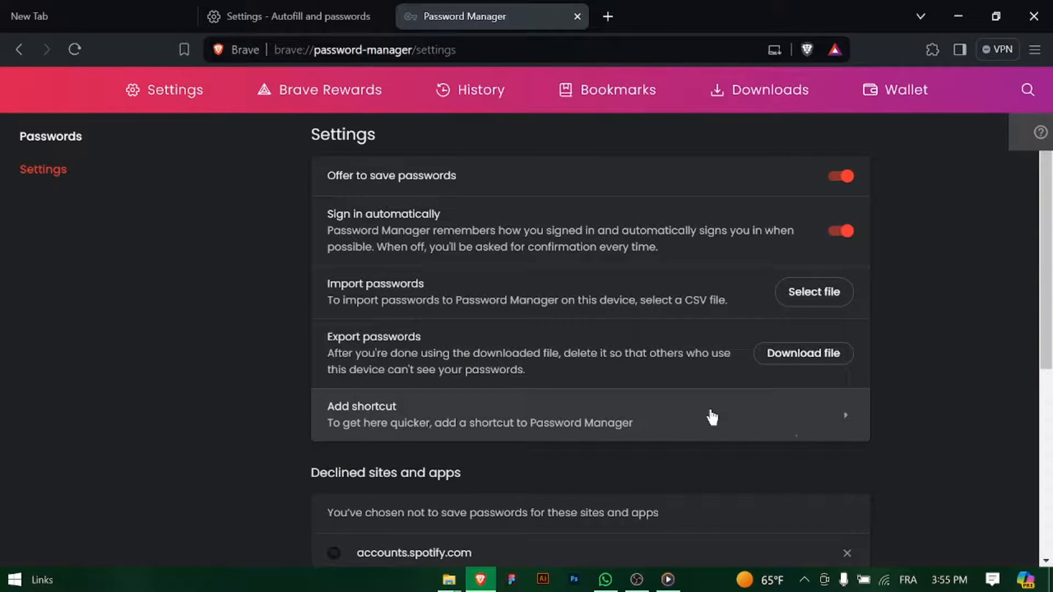
pyautogui.moveTo(683, 189)
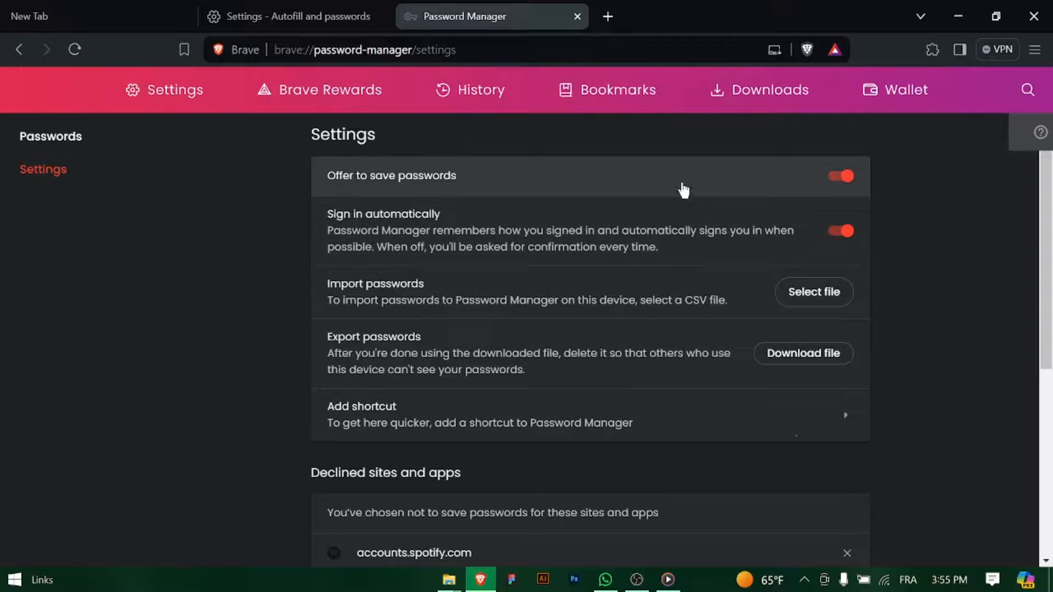